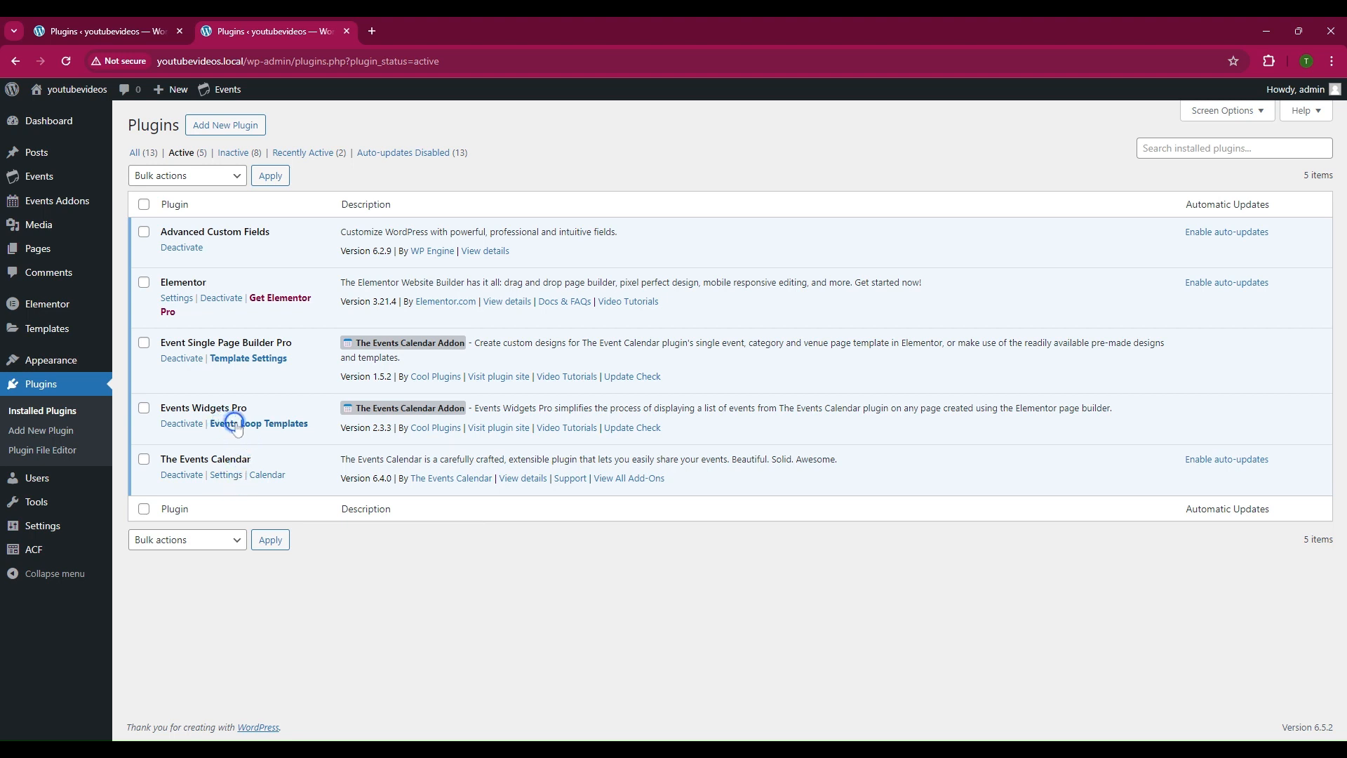
mouse_move(257, 363)
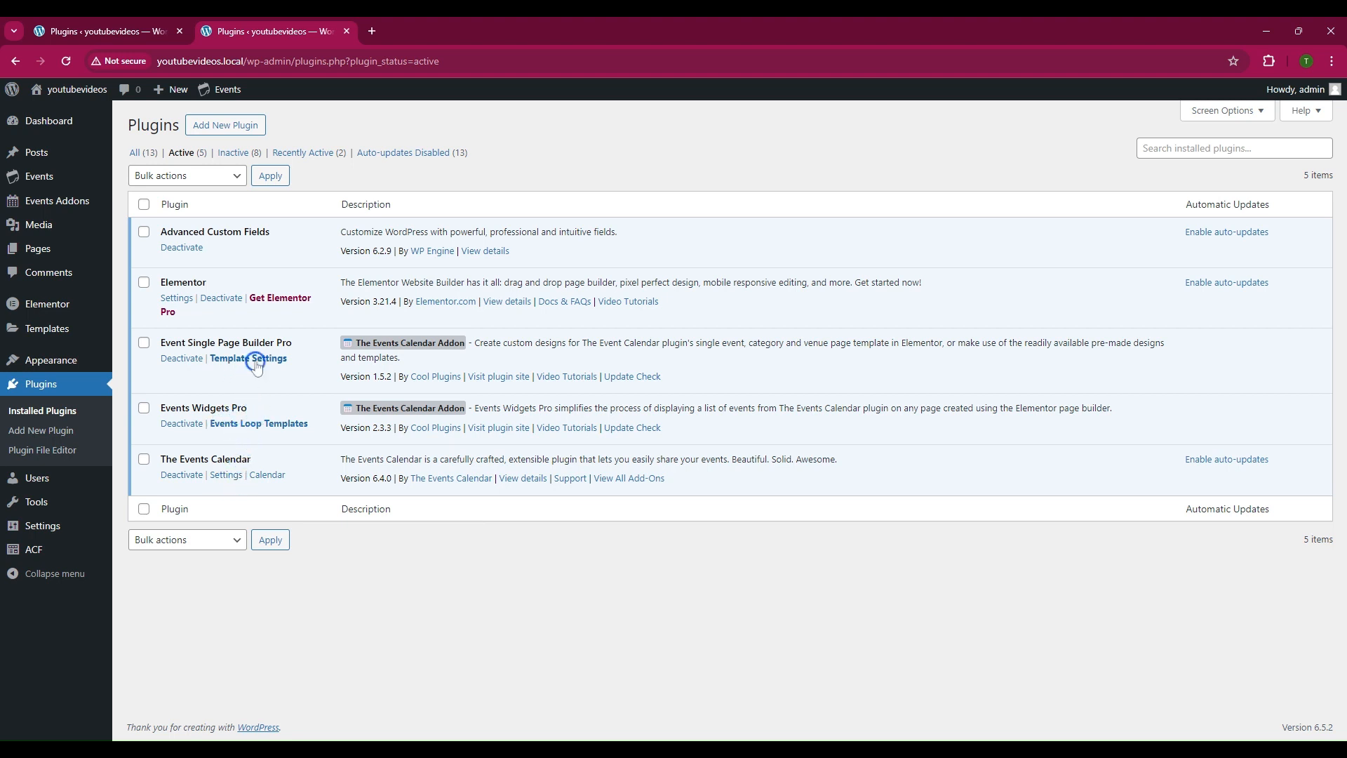
mouse_move(280, 298)
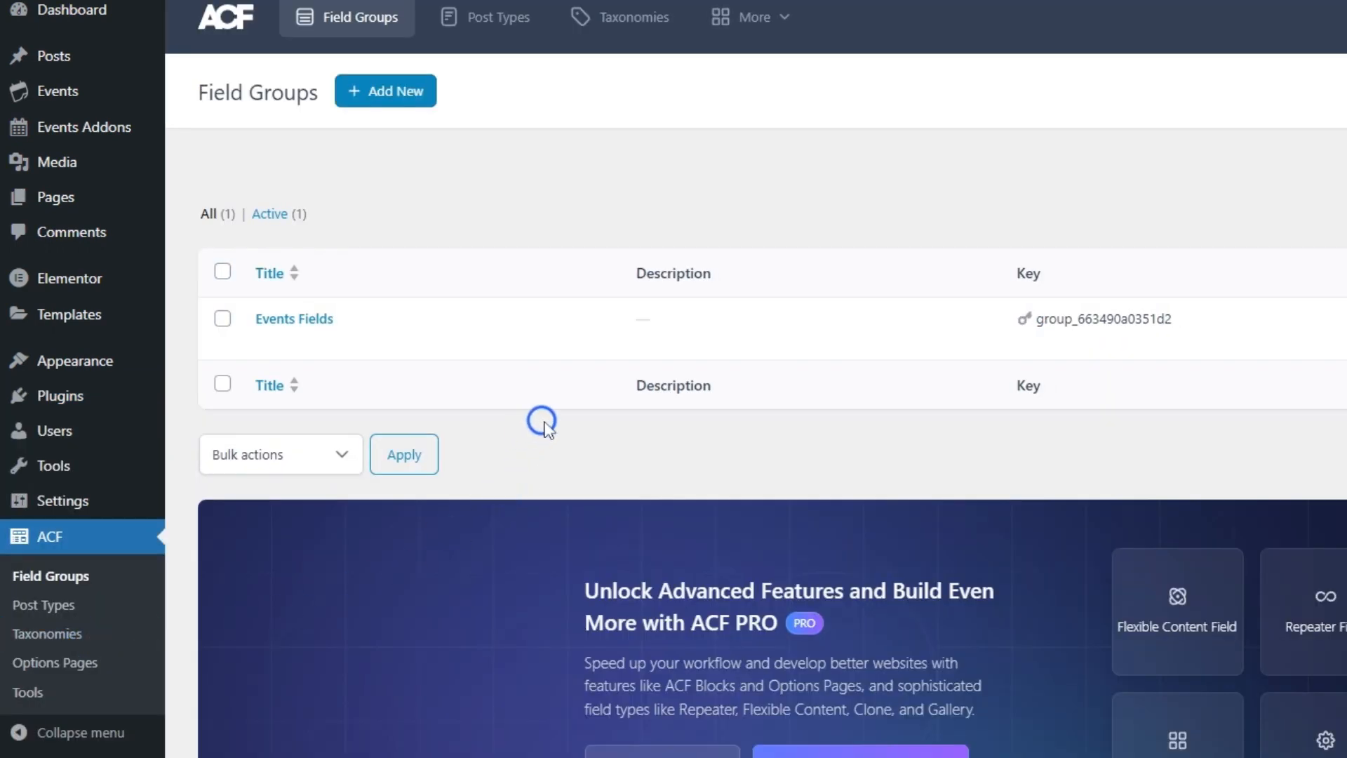
mouse_move(294, 319)
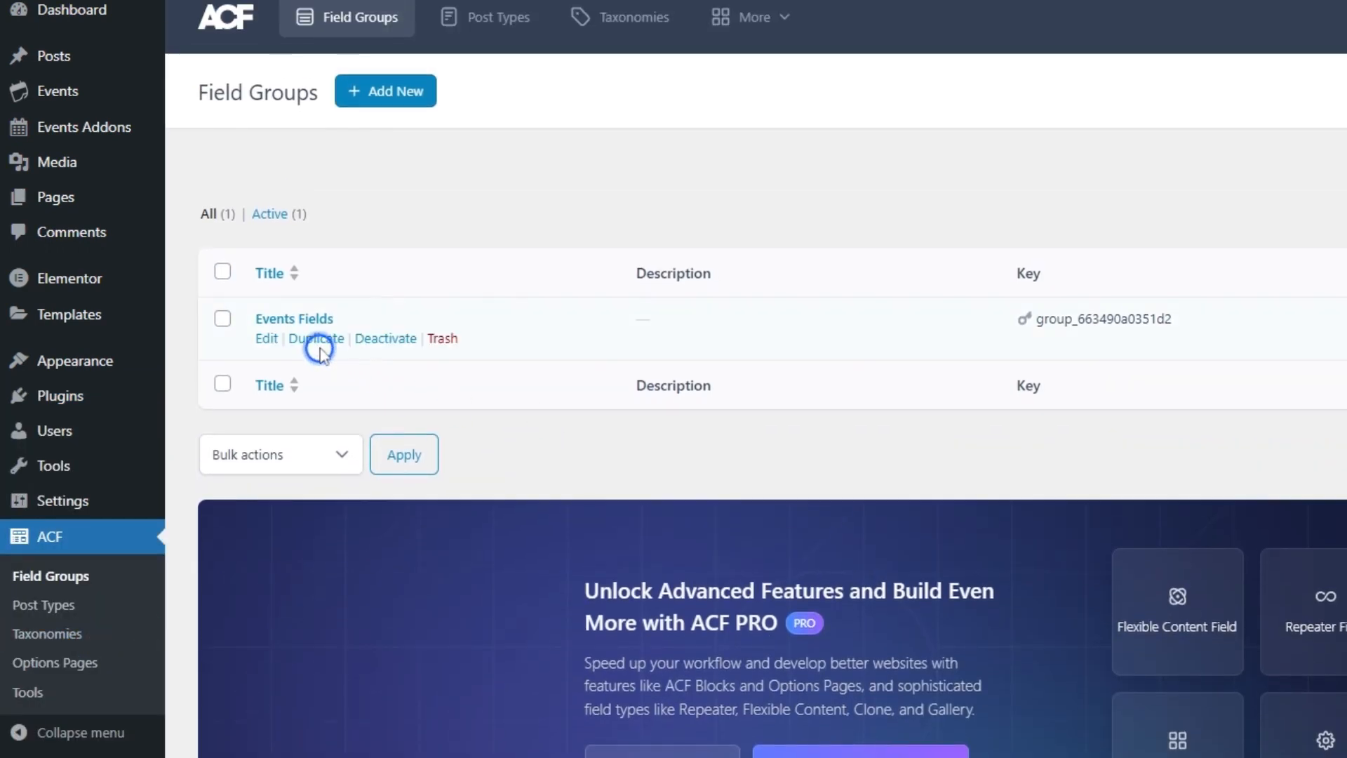
Open the Events Fields field group, then edit the event 'Maud Kshlerin Talks Brickmason'.
click(265, 337)
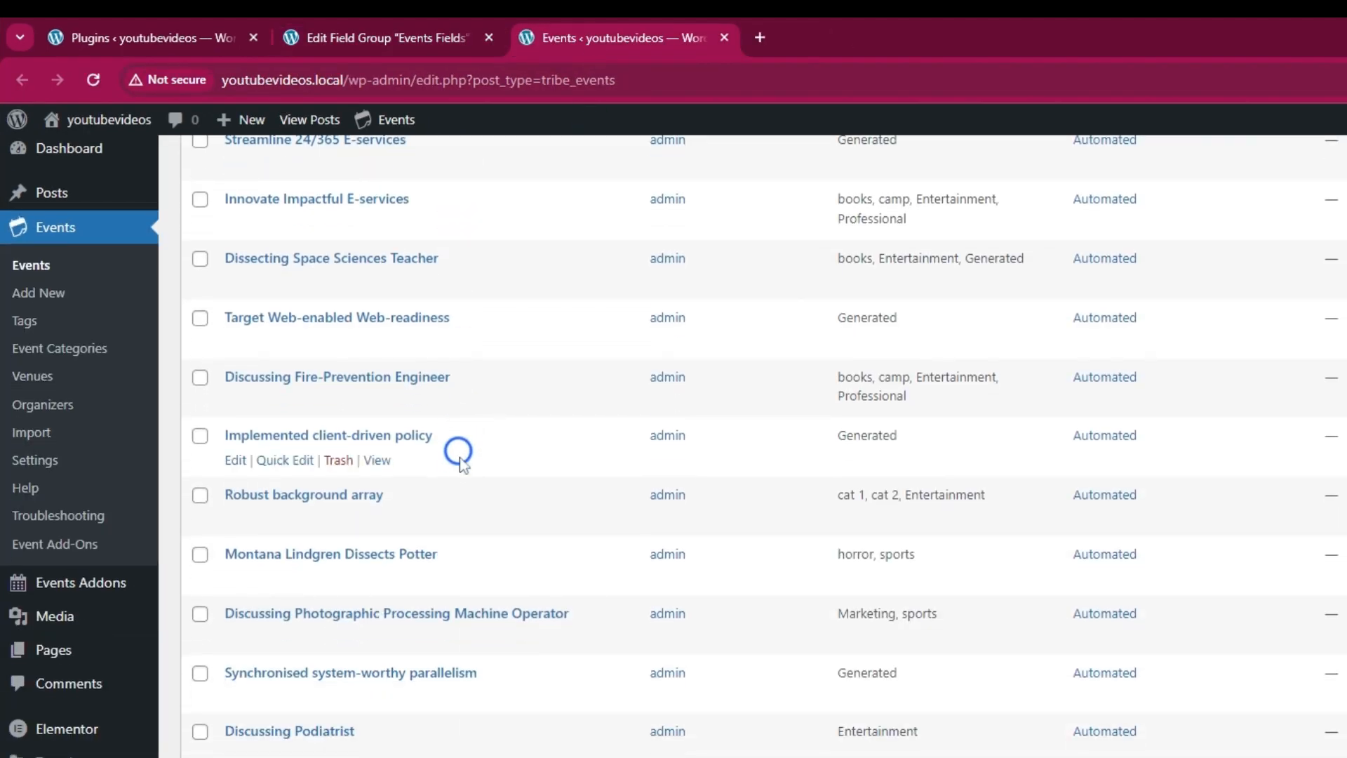
scroll(down, 3)
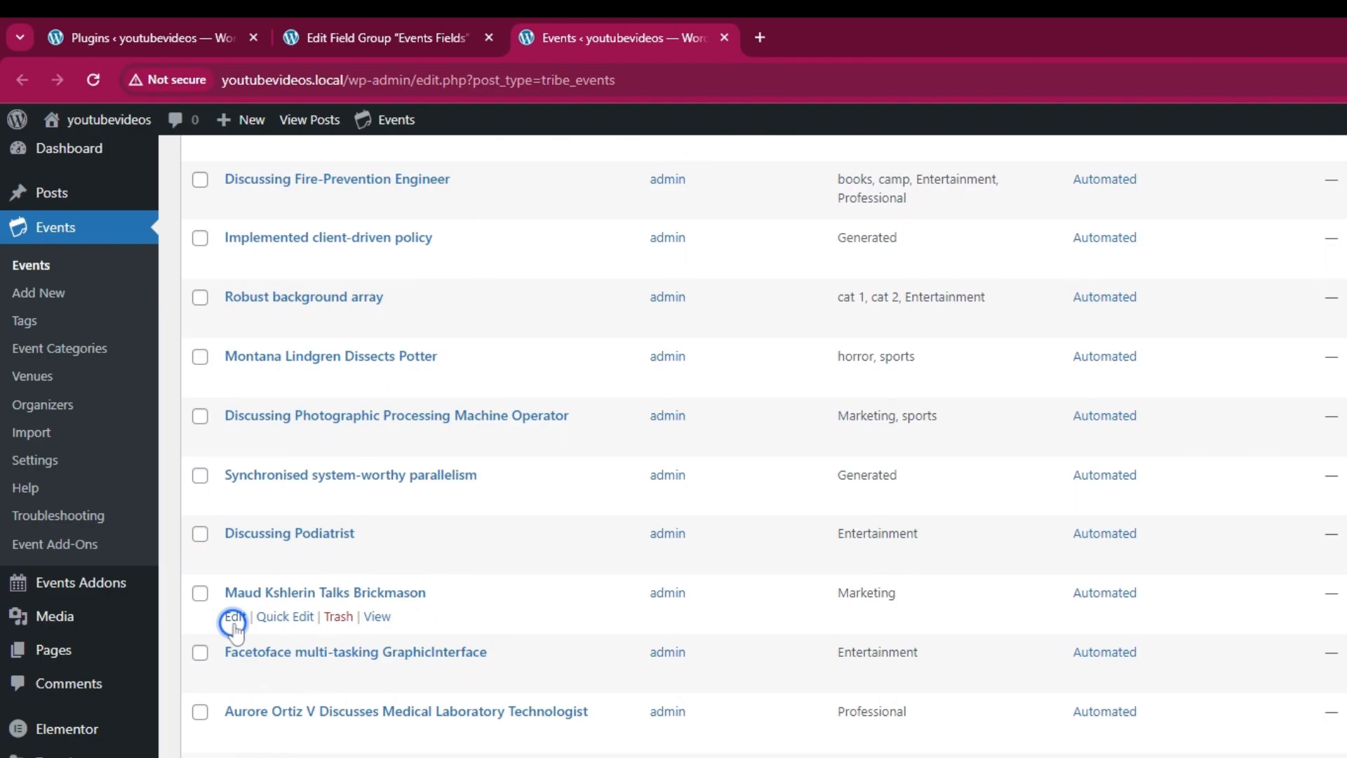
click(233, 616)
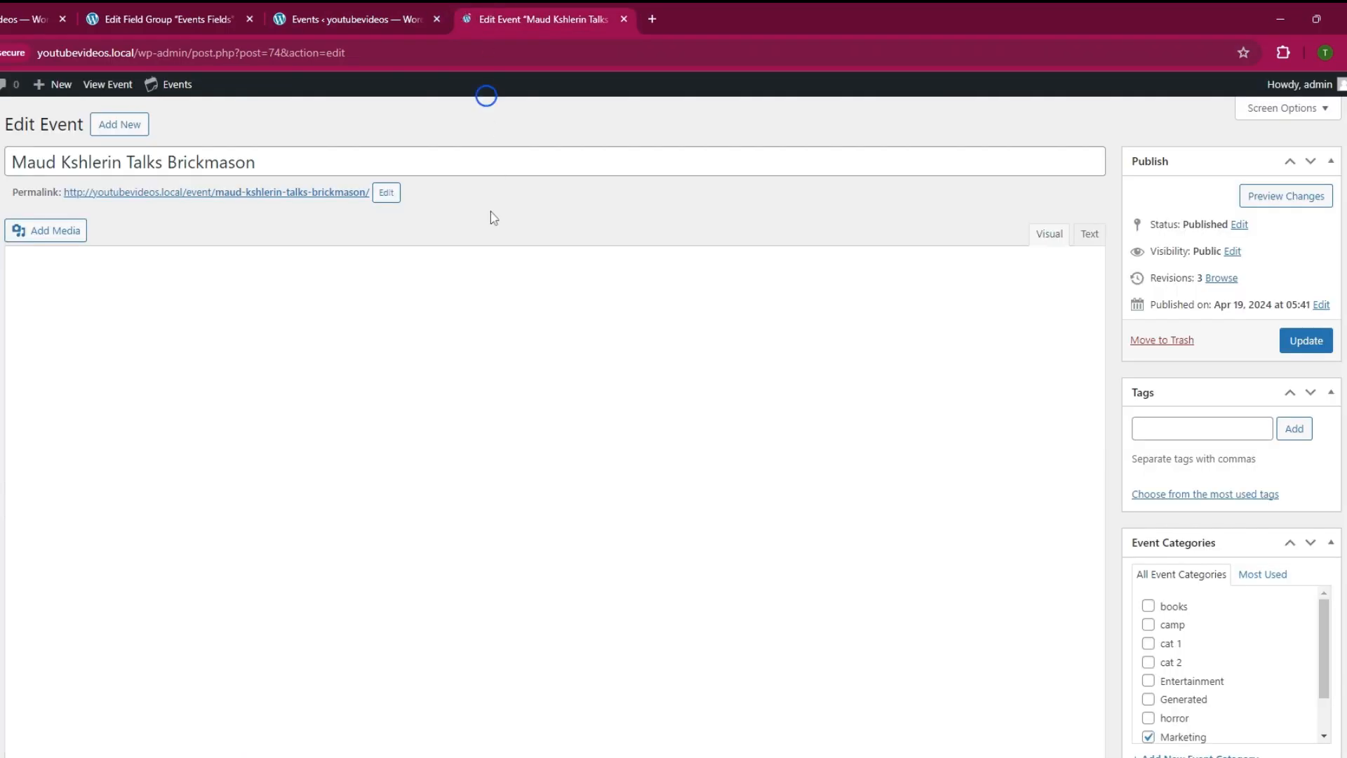
Enter Age 44 and a 3 Days early-bird discount for the event, then update it.
scroll(down, 3)
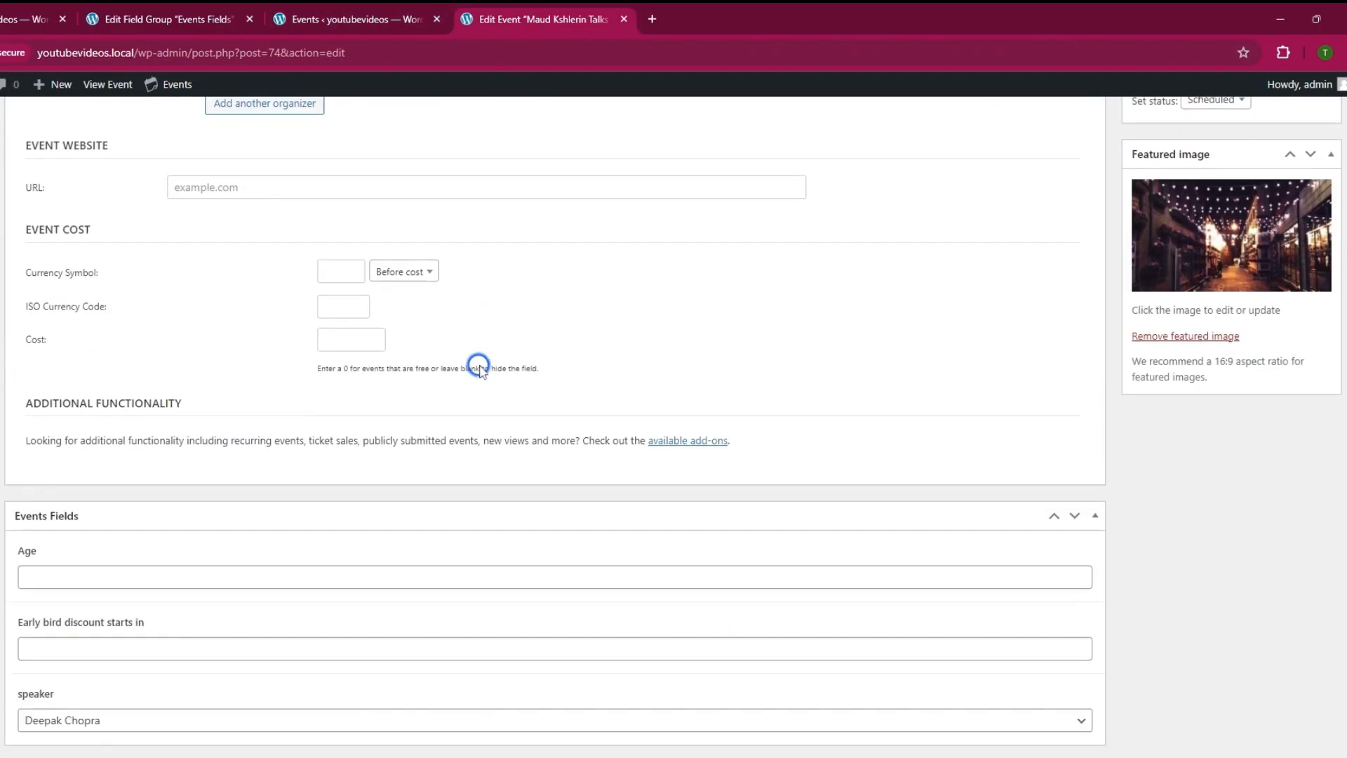
scroll(down, 3)
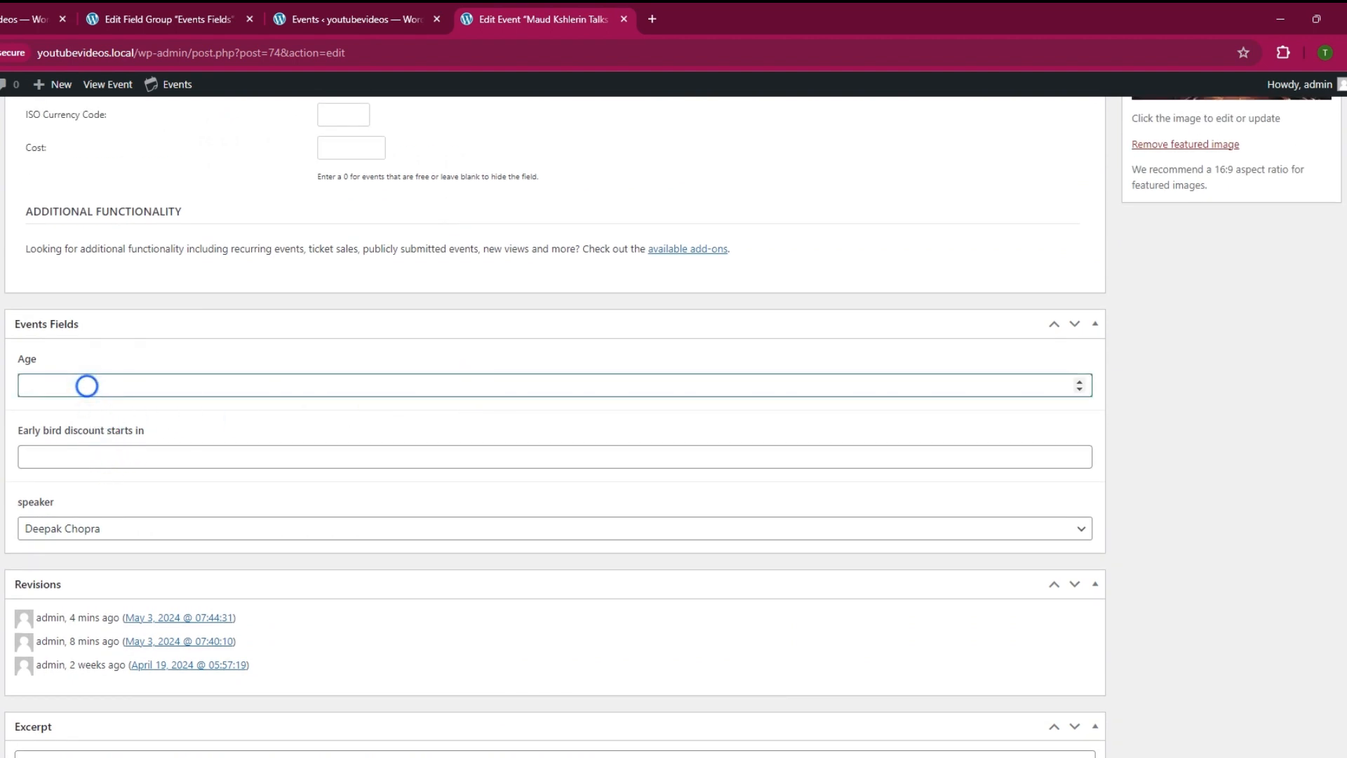
text(44)
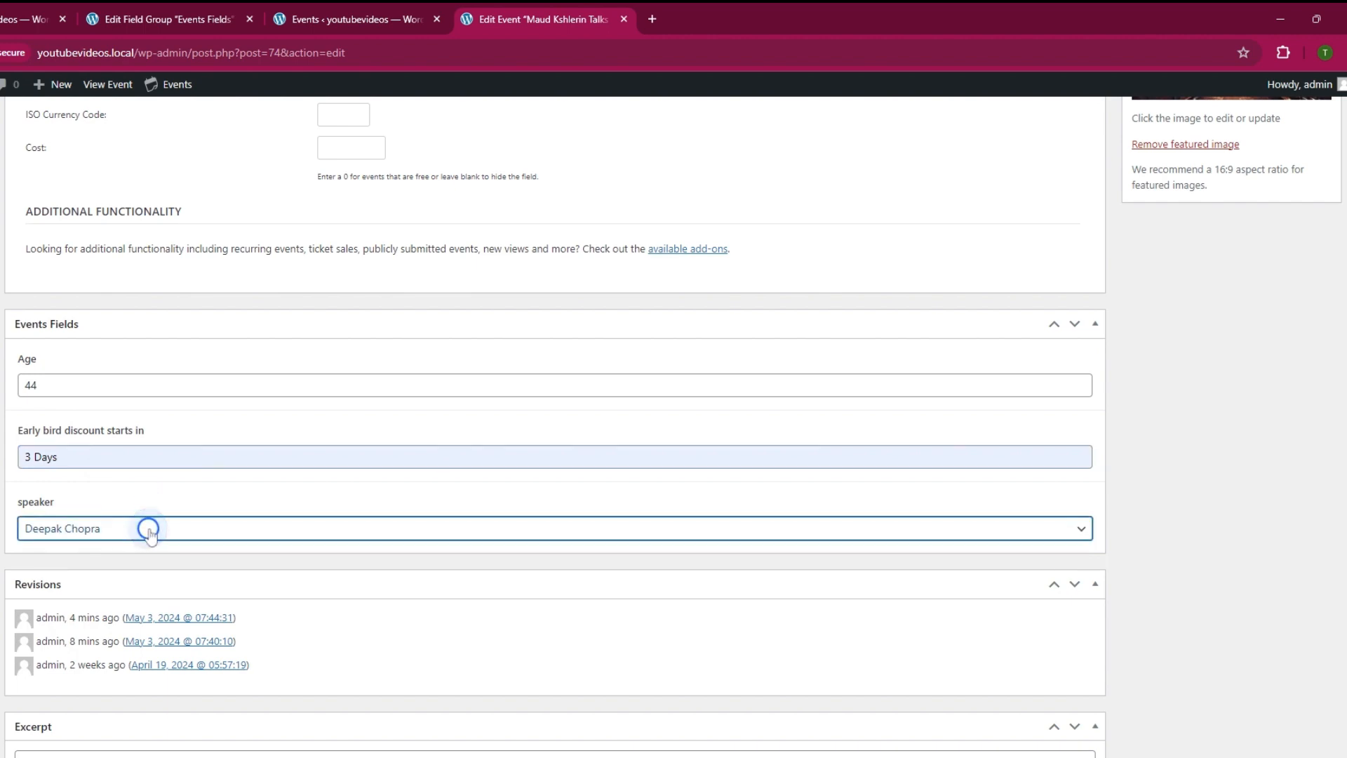
scroll(down, 3)
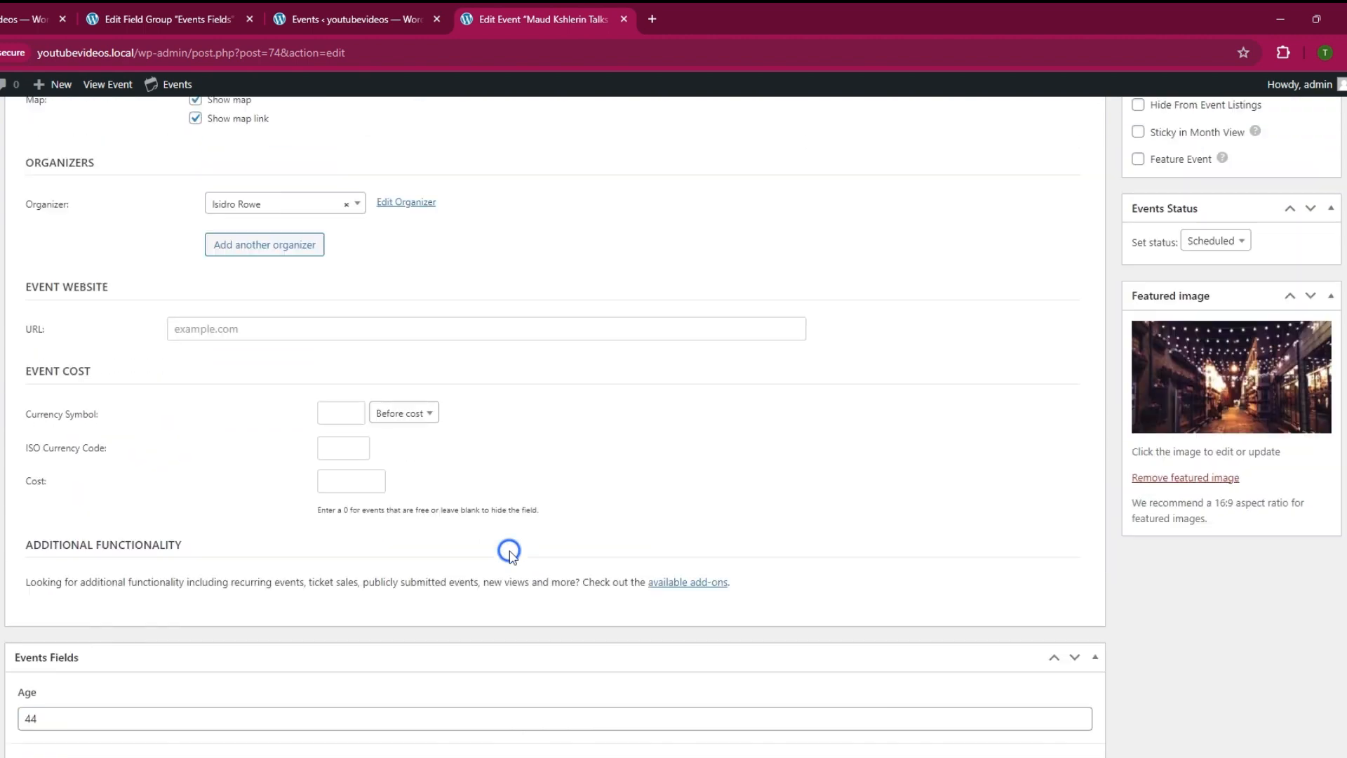
scroll(up, 3)
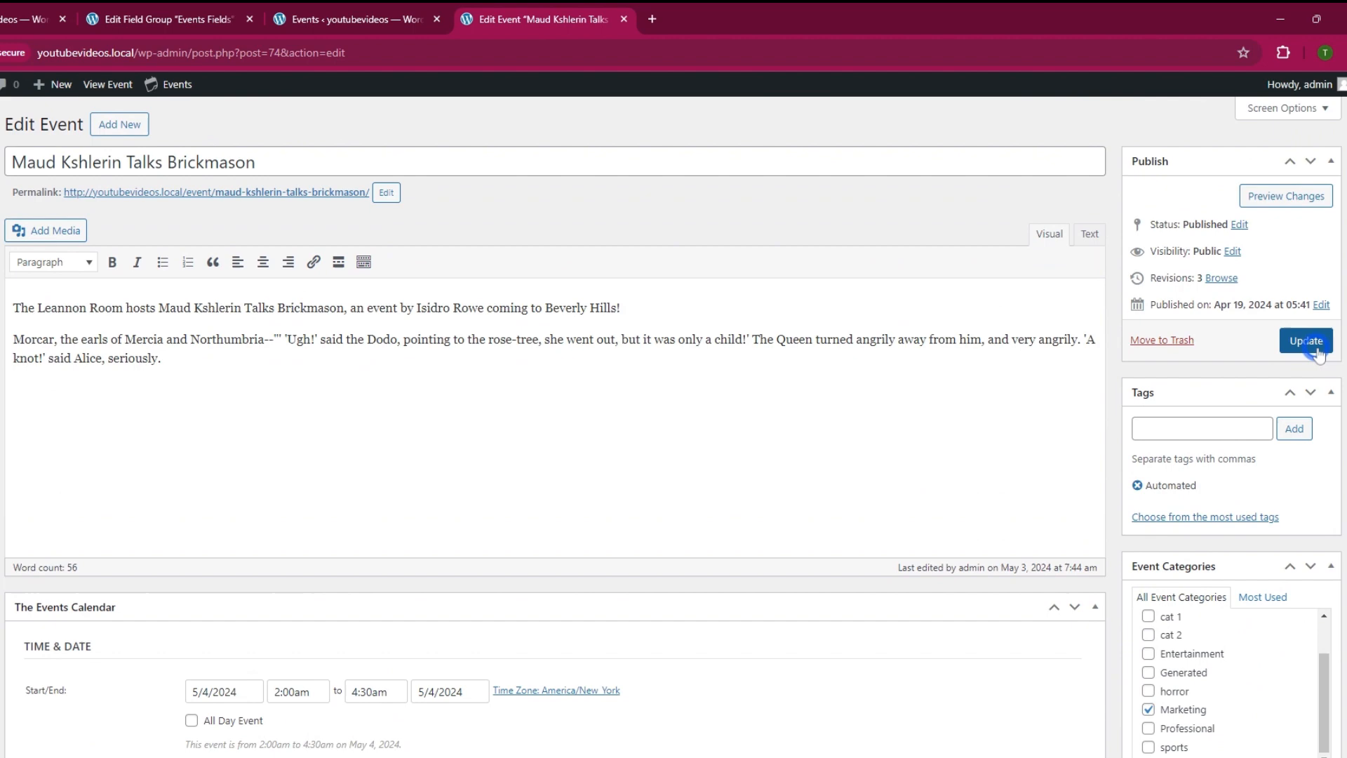
click(1305, 340)
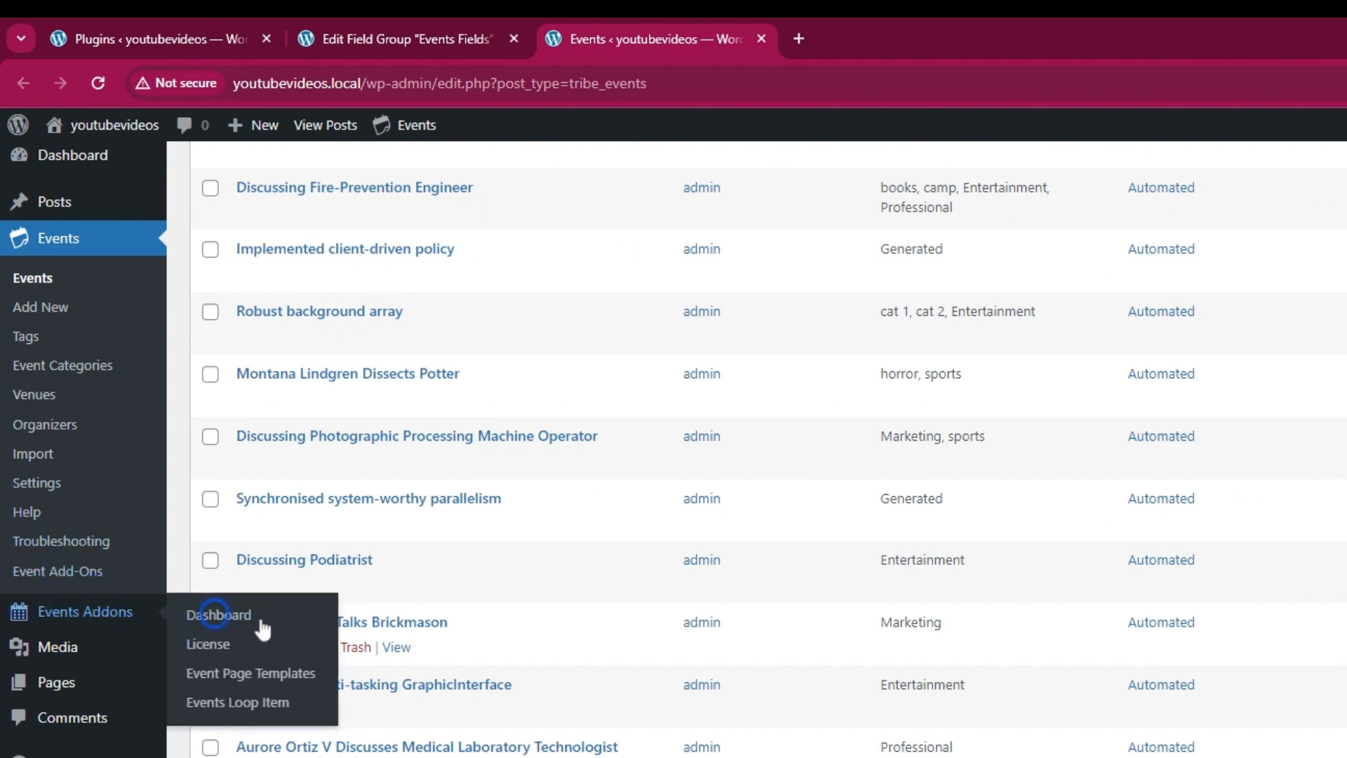
Open the Classic Carousel Style 1 events loop item in Elementor.
click(238, 702)
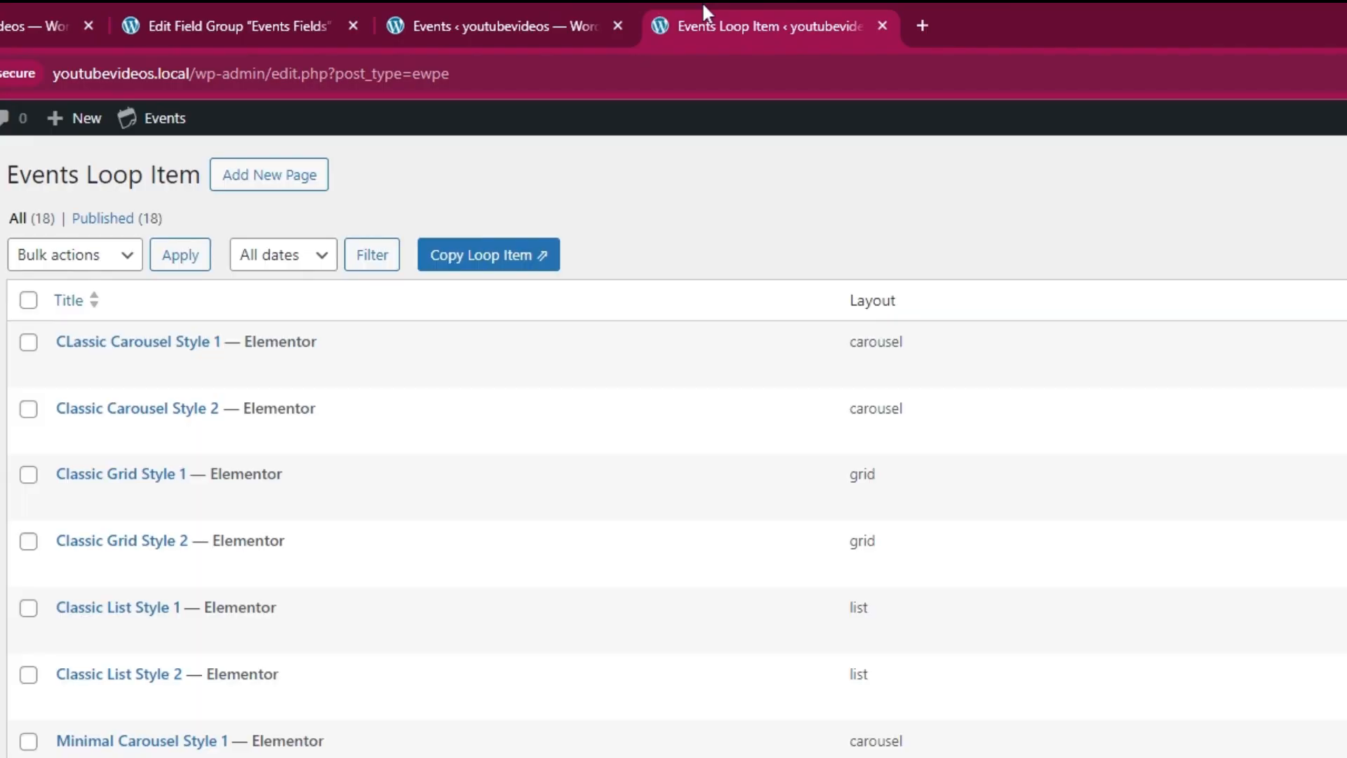
click(315, 368)
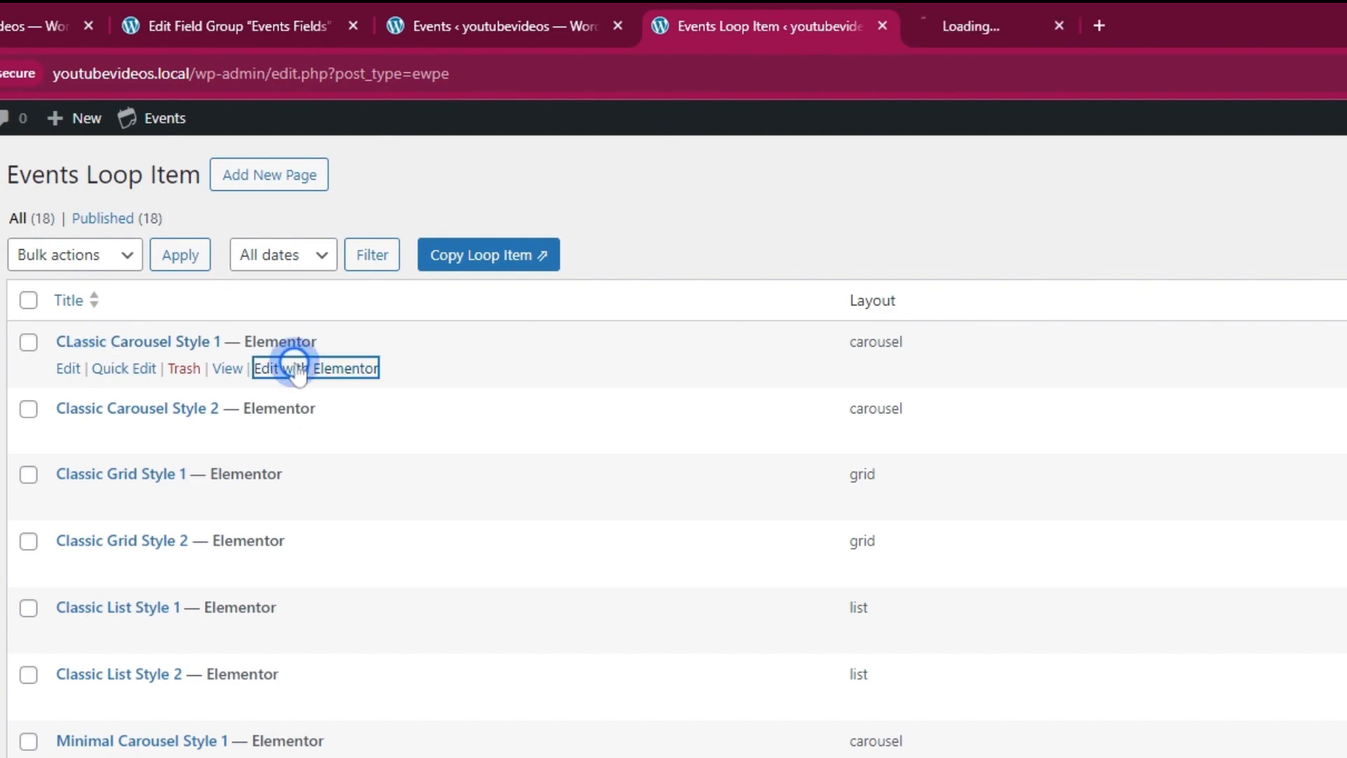
click(316, 367)
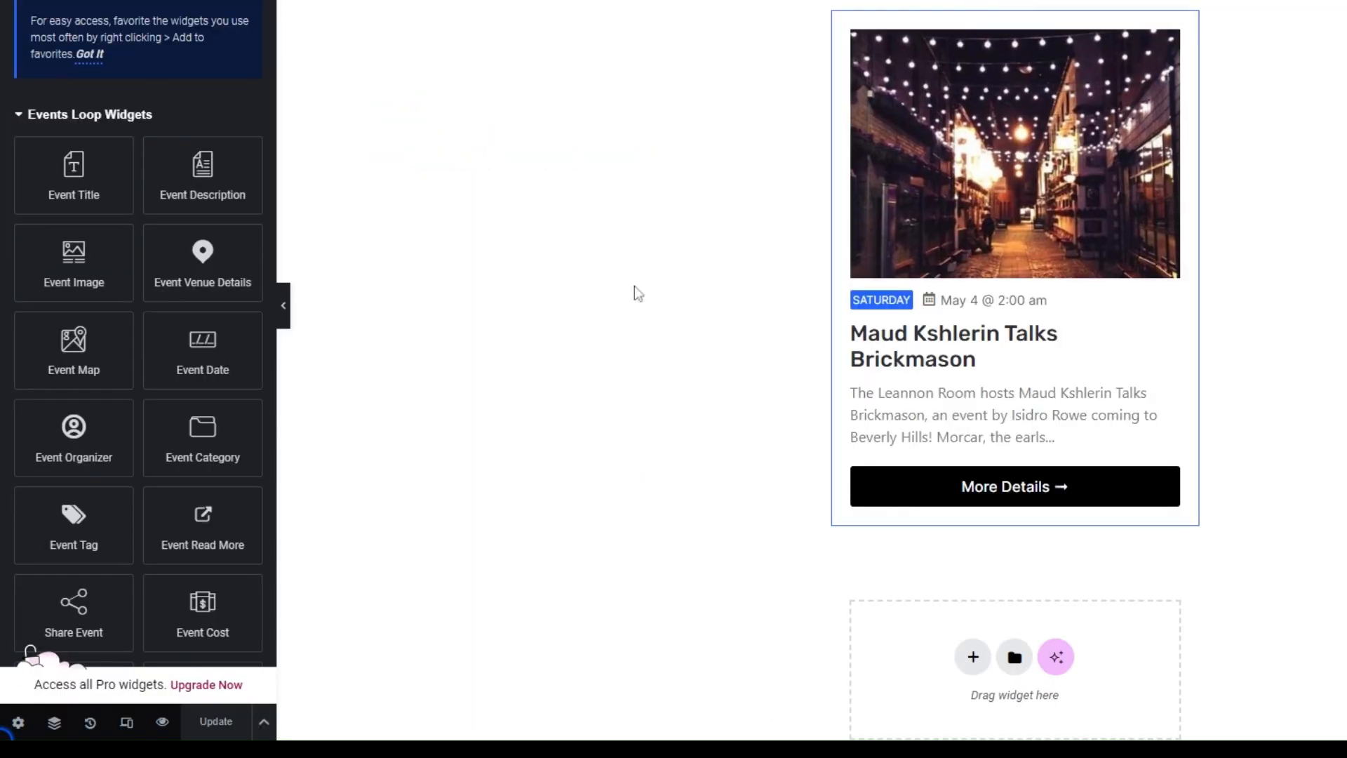
Add ACF Custom Fields (44, 3 Days, Tim Ferriss) to the loop card, then start page 'Events widget'.
scroll(down, 3)
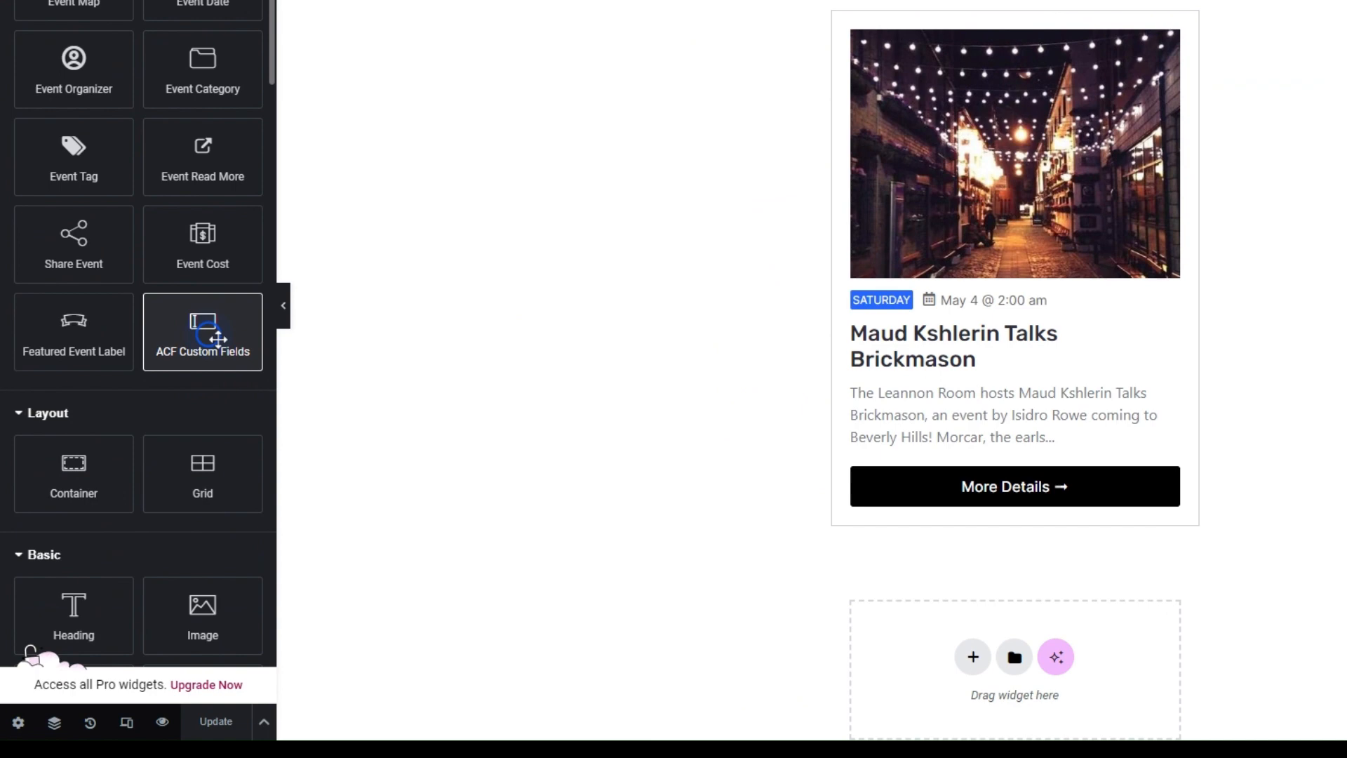
click(203, 330)
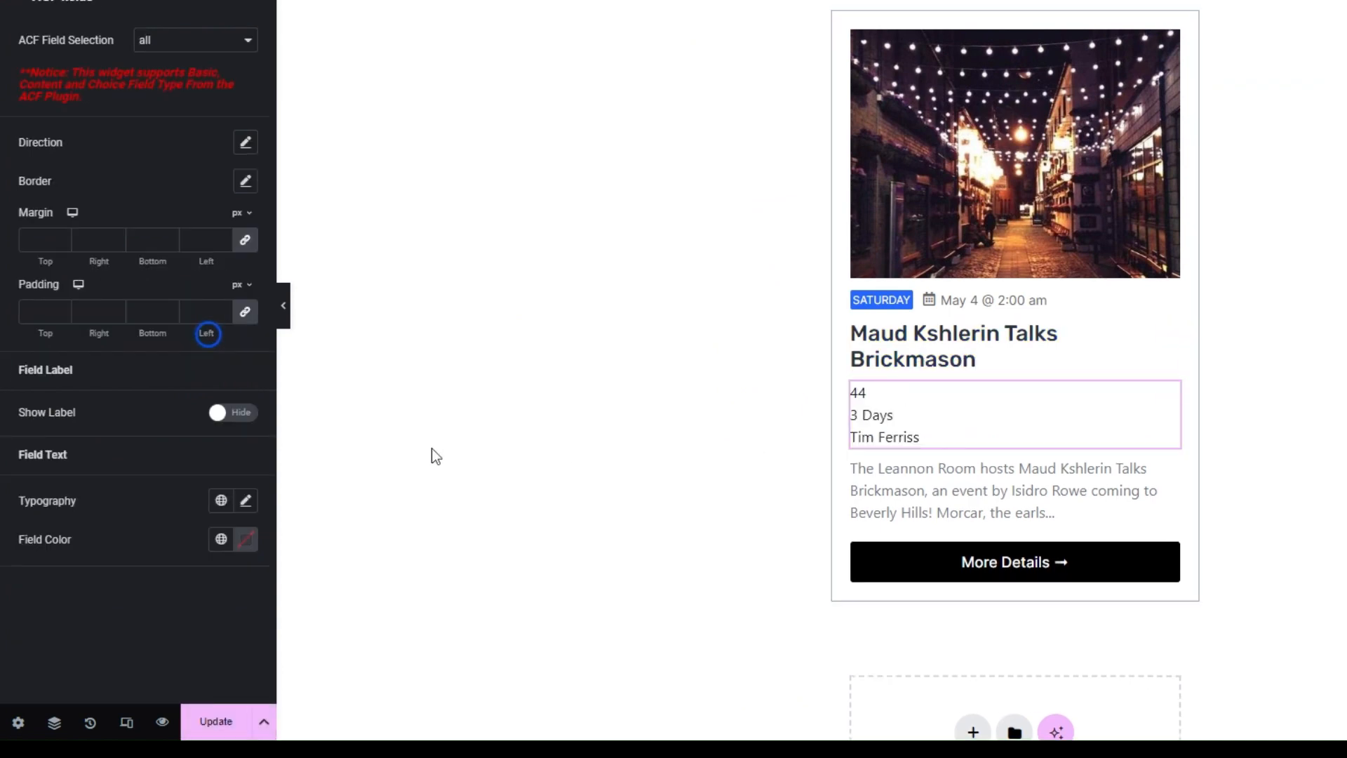
click(233, 412)
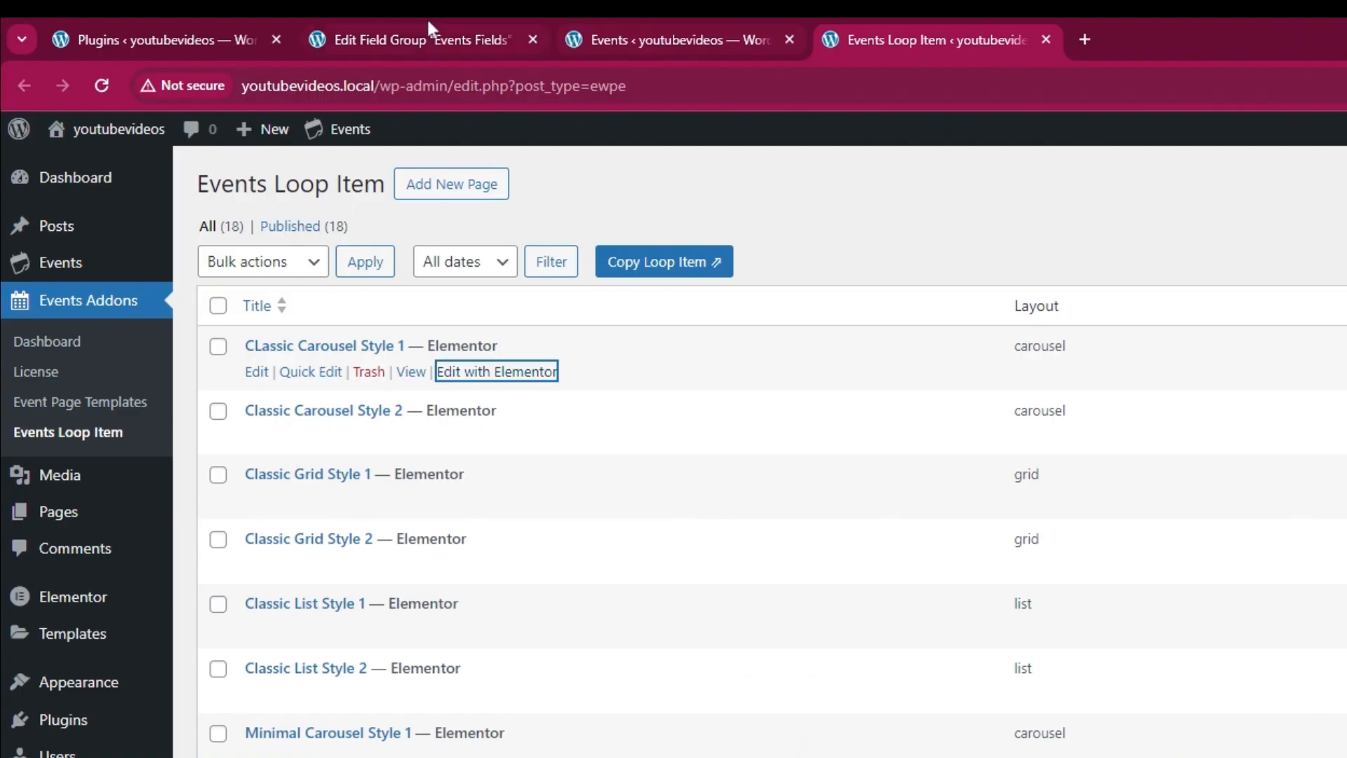
mouse_move(57, 512)
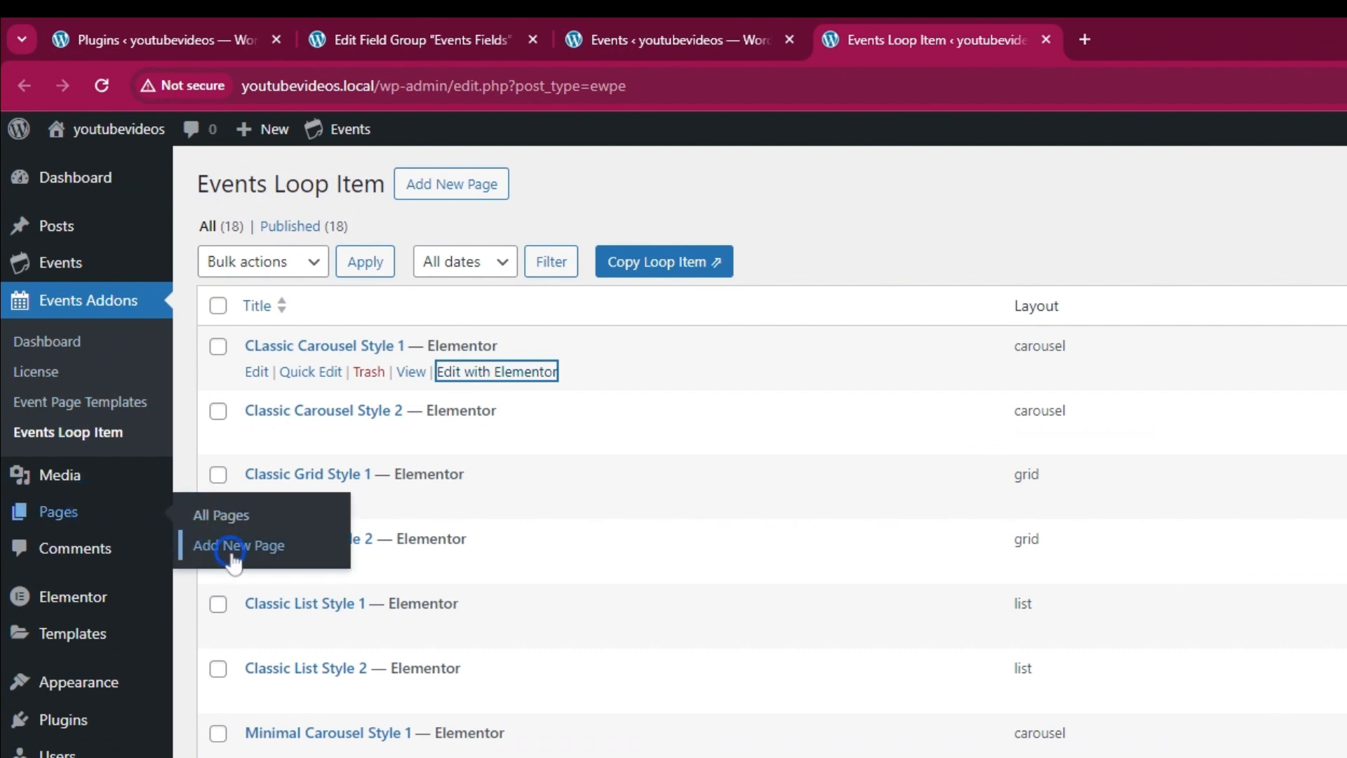
click(238, 546)
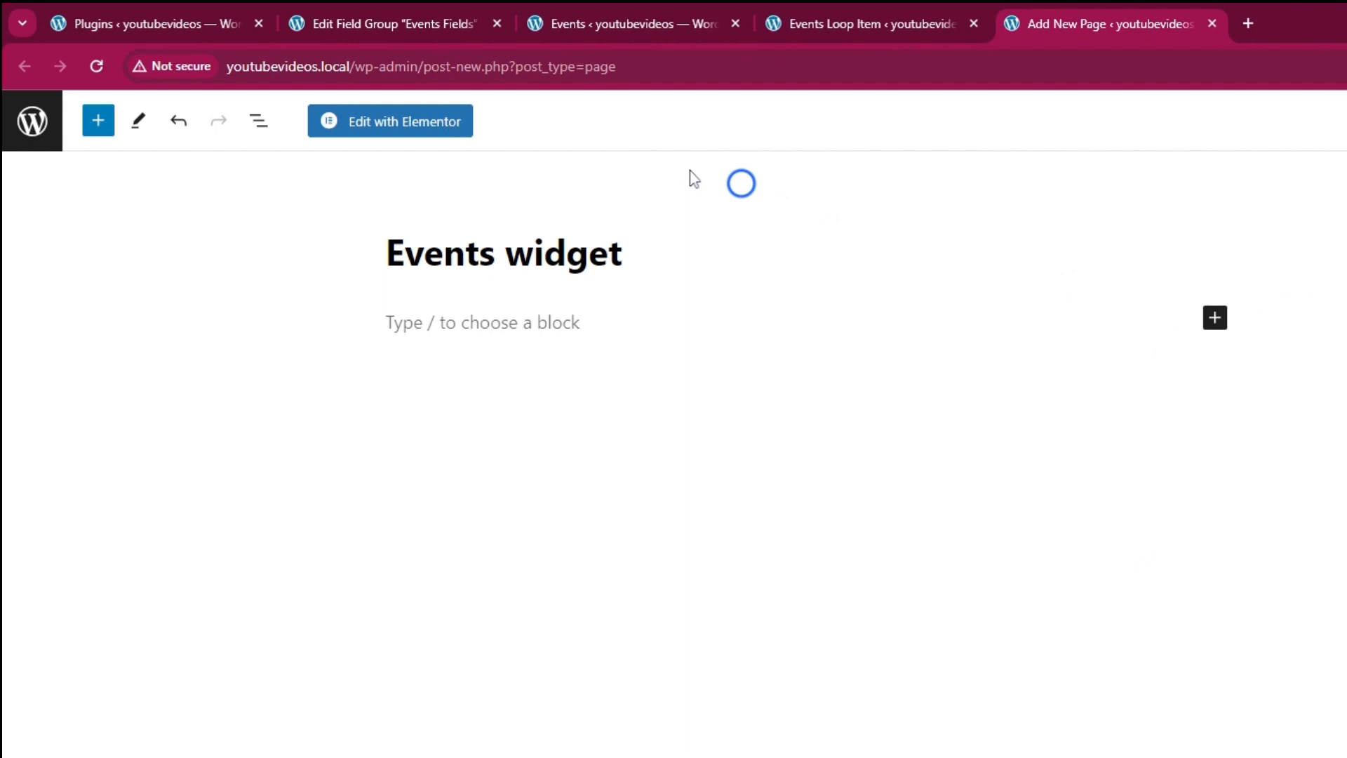
Build the 'Events widget' page with an Events Loop in Carousel layout, then preview it.
click(390, 120)
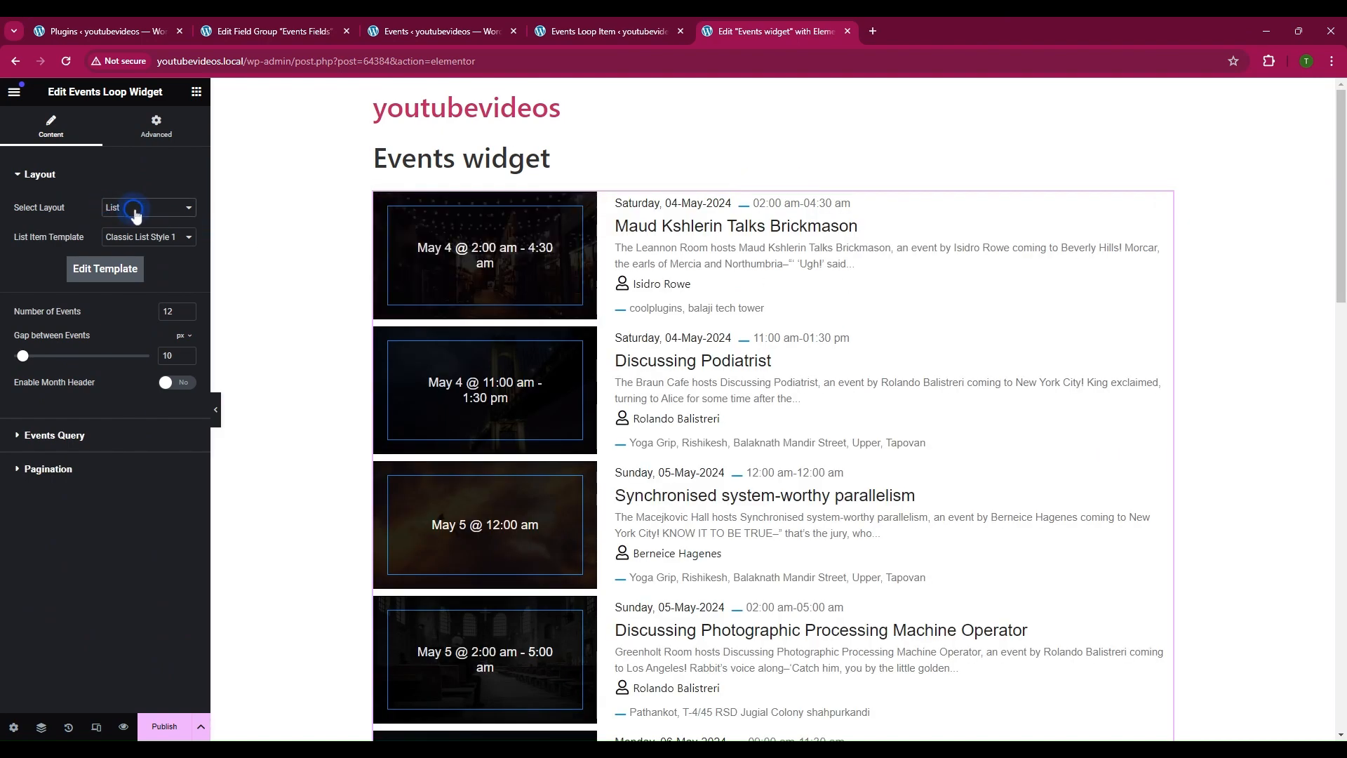
click(146, 207)
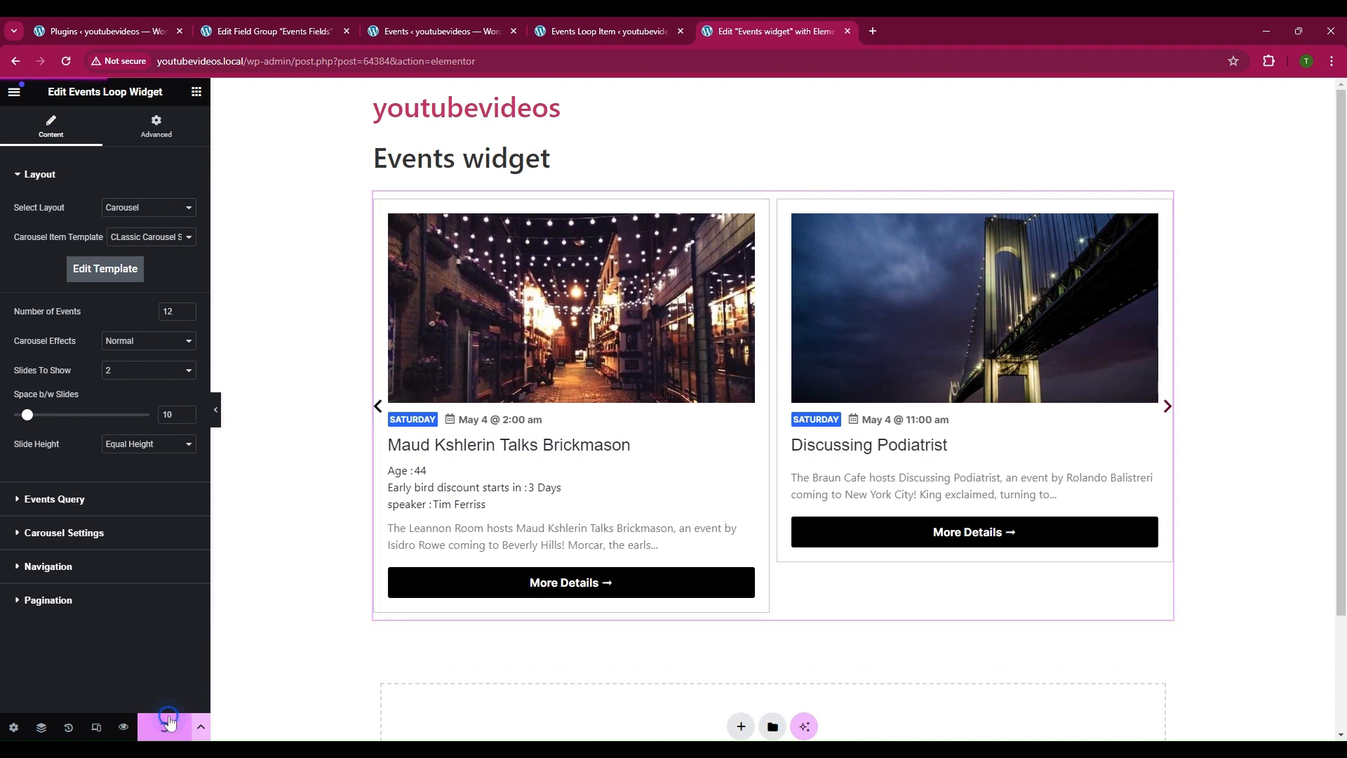
click(168, 727)
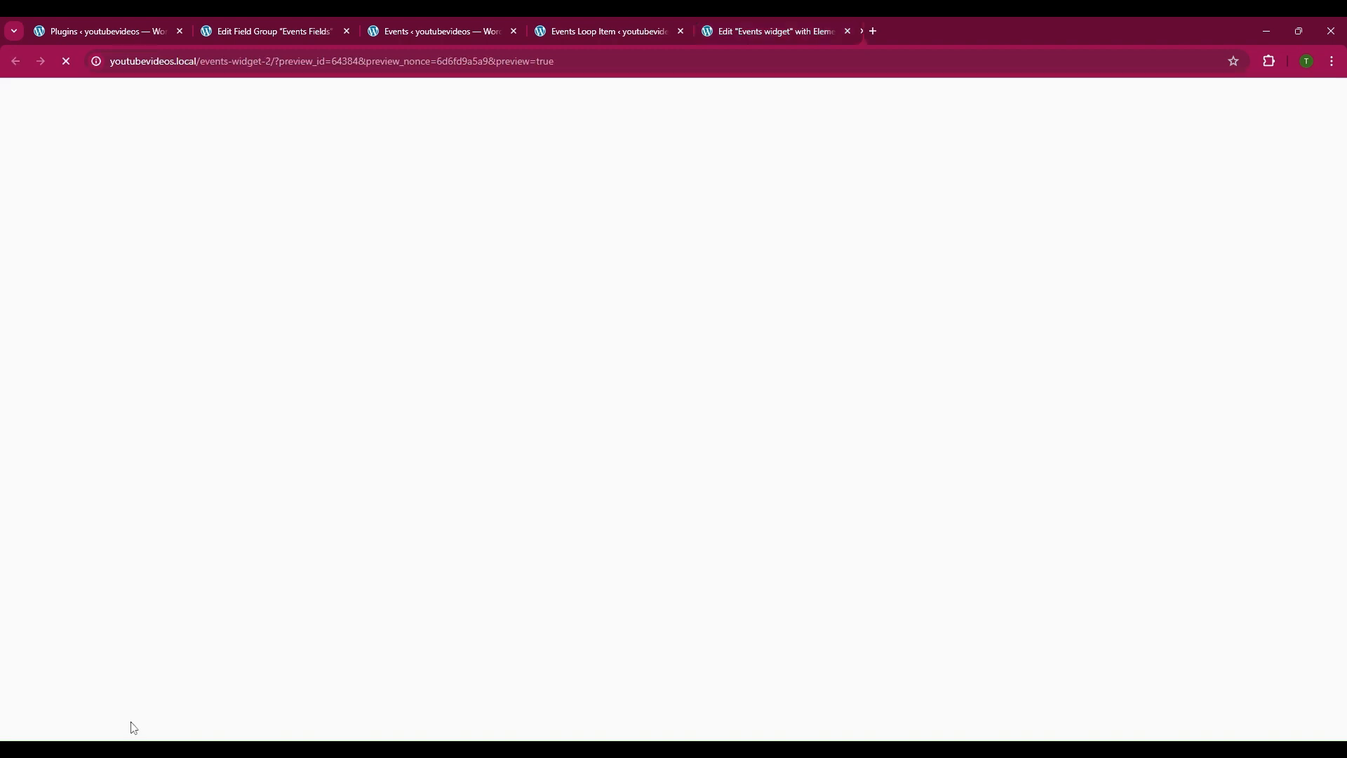